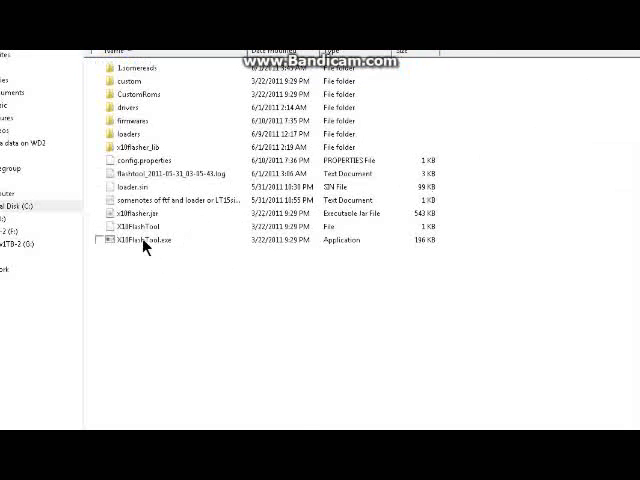
- Bring up the context menu for X10FlashTool.exe to run it as administrator
right_click(140, 240)
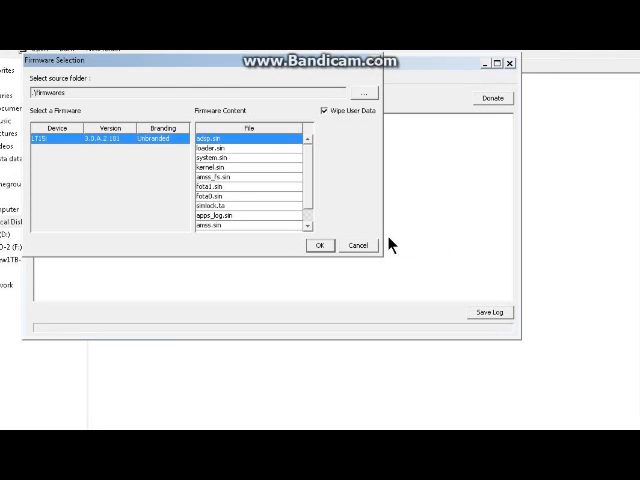
mouse_move(125, 147)
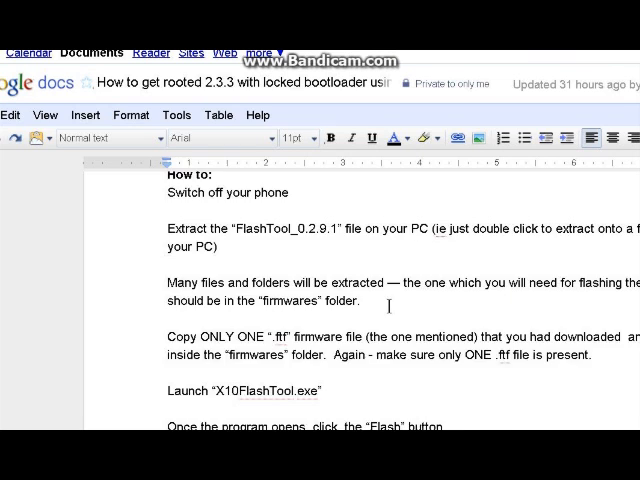
scroll(down, 3)
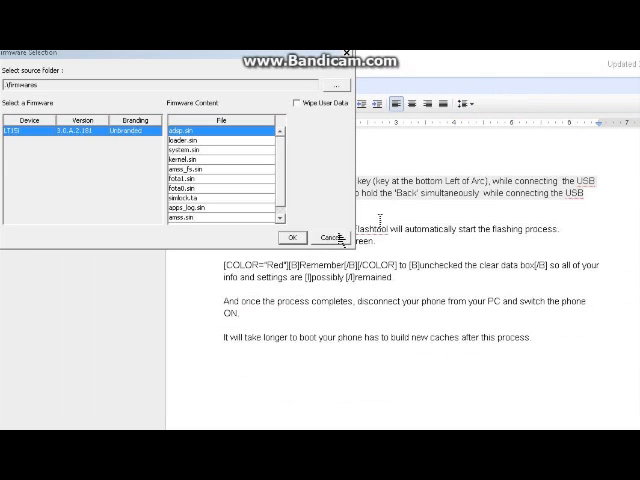
- Confirm the LT15i firmware selection with Wipe User Data off and begin flashing
click(291, 237)
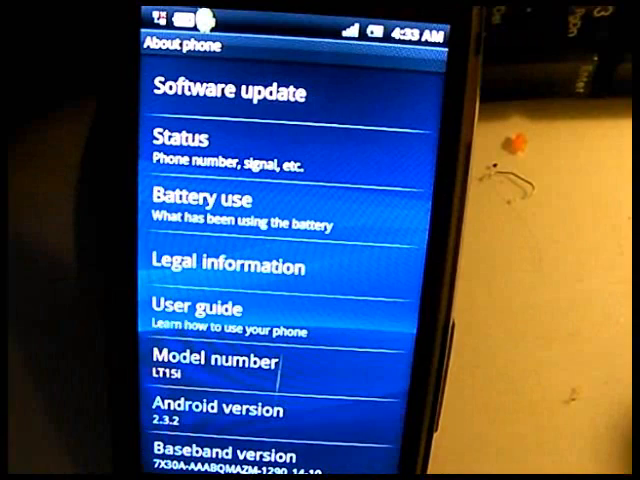
- Install GingerBreak-v1.20.apk from downloads, dismissing the Force close error, and accept its SD card and USB debugging requirements
scroll(down, 3)
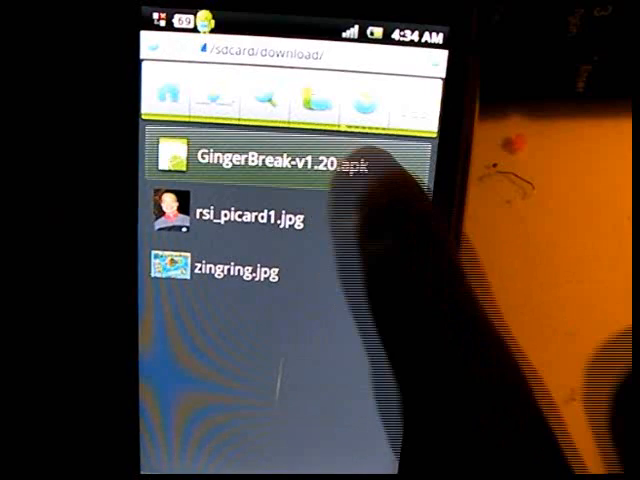
click(270, 160)
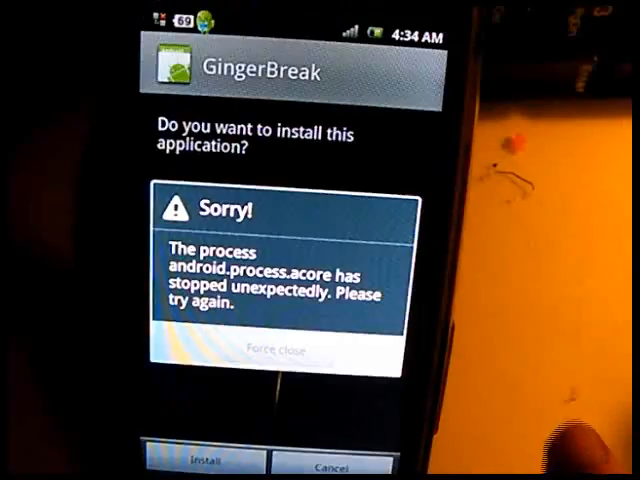
click(203, 463)
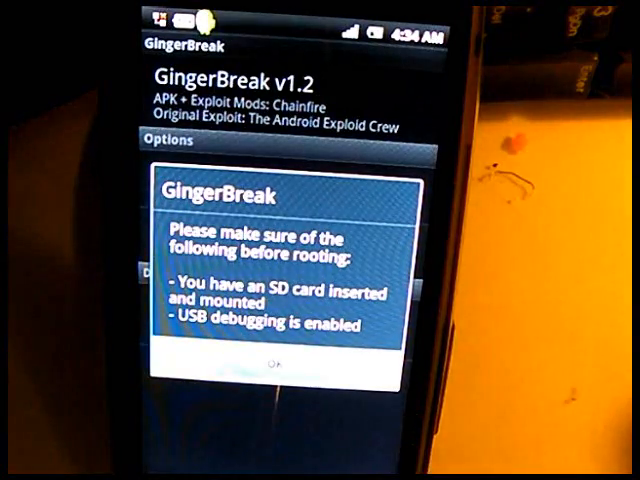
click(275, 361)
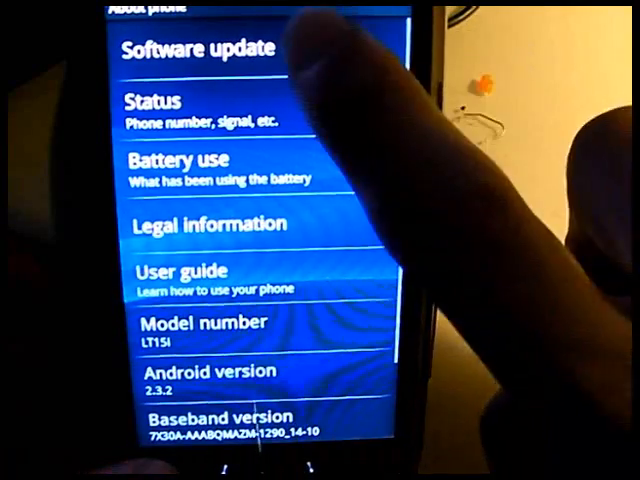
- Search for new software from About phone, accept the connection warning, and dismiss the Battery level too low failure
click(203, 49)
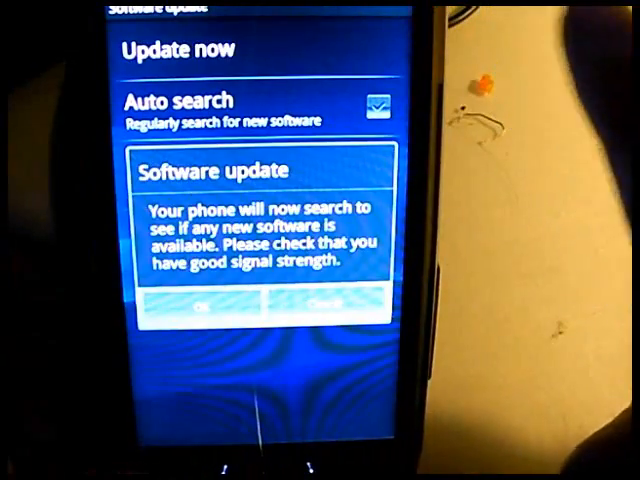
click(200, 307)
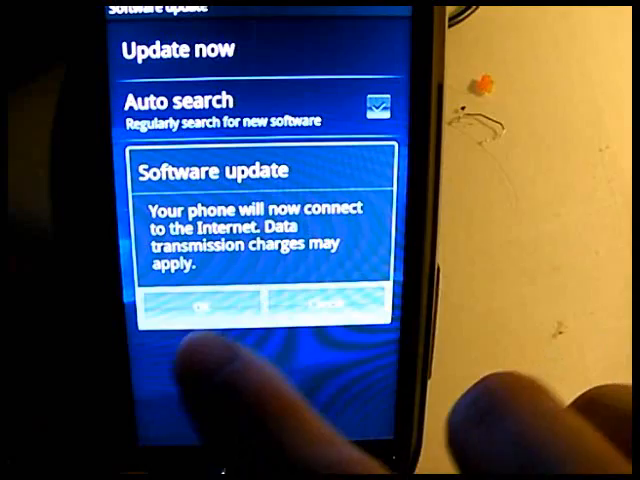
click(200, 303)
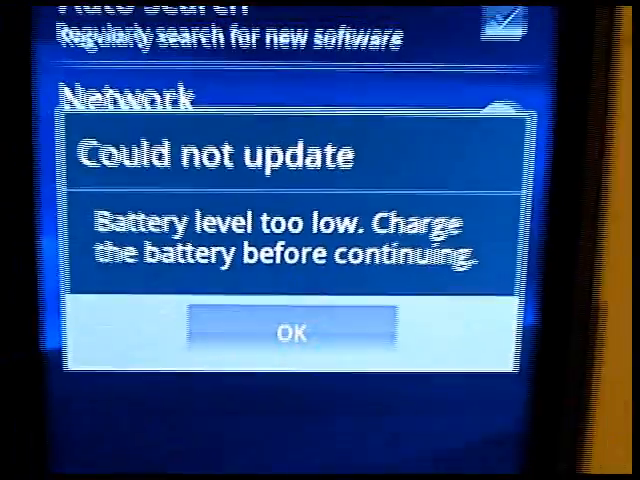
click(292, 333)
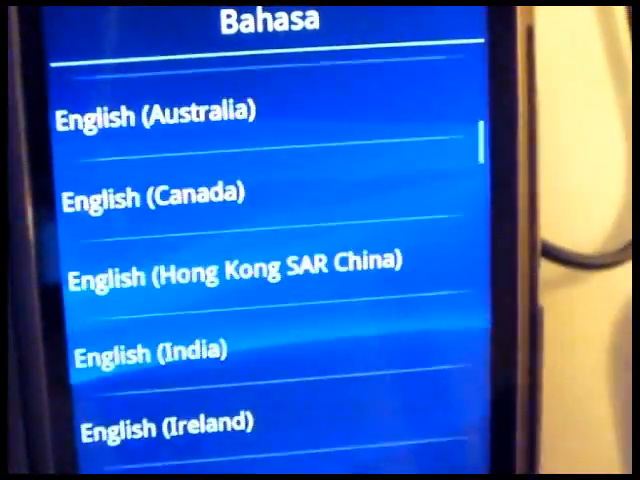
- Choose English (United Kingdom) from the language list
scroll(down, 3)
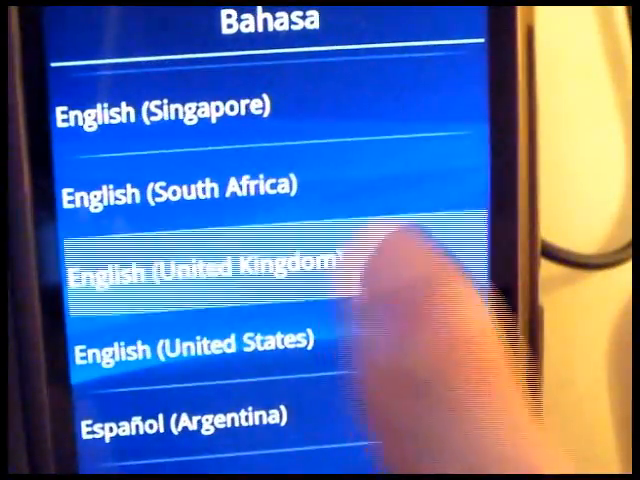
click(200, 270)
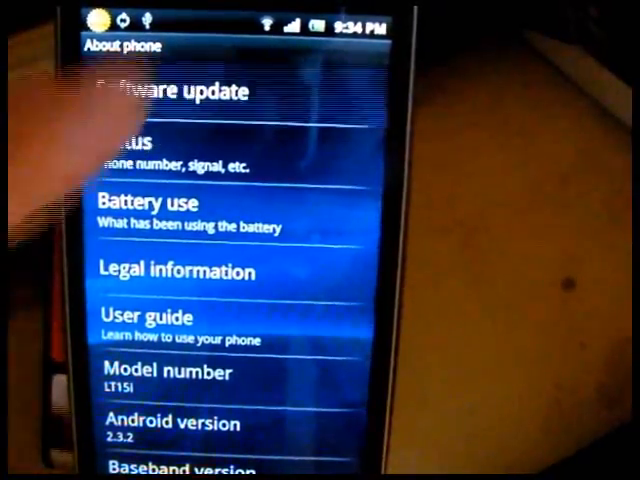
- Run Software update with Update now and accept the data transmission charges prompt
click(180, 92)
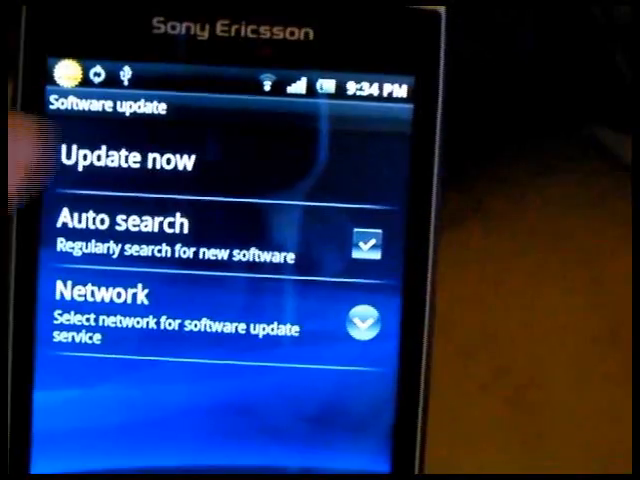
click(125, 157)
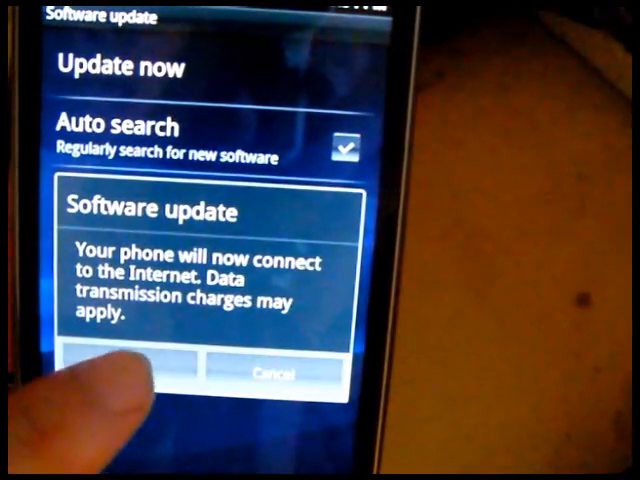
click(130, 370)
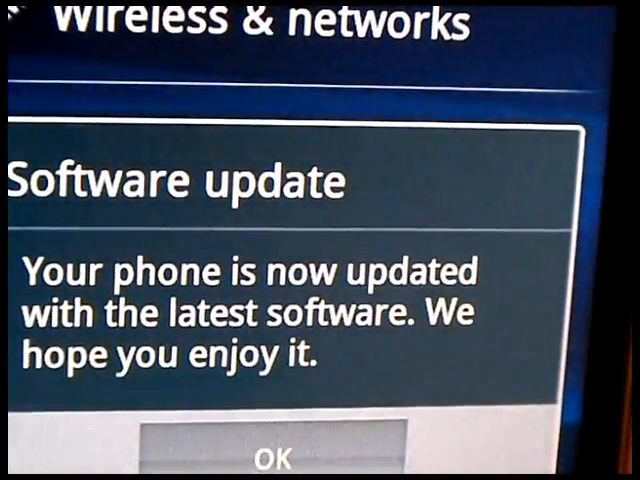
- Acknowledge the 'Your phone is now updated' message and return to the home screen
click(277, 457)
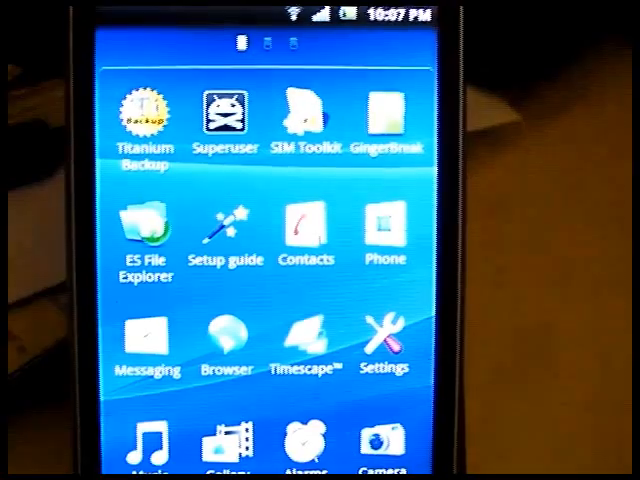
- Launch Superuser and scroll its settings to the Superuser v2.3.6.1 and Su binary v2.3.1-ef information
click(232, 118)
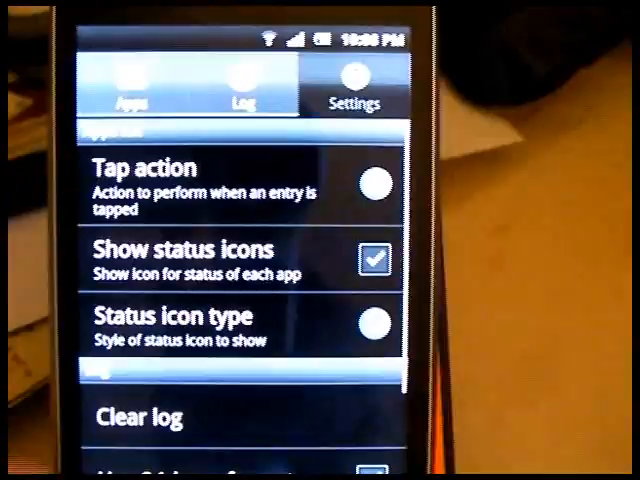
scroll(down, 3)
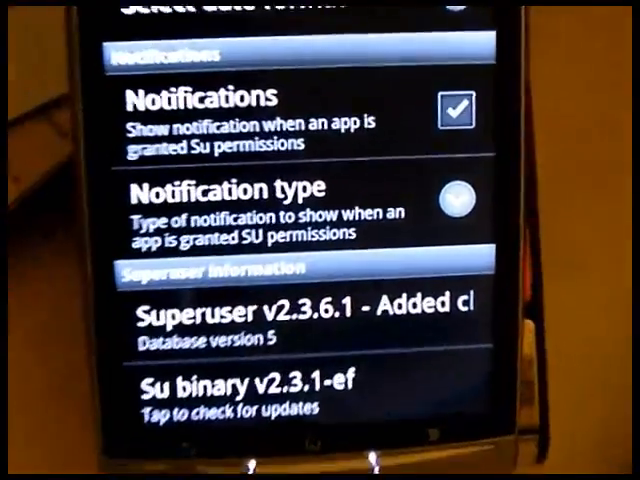